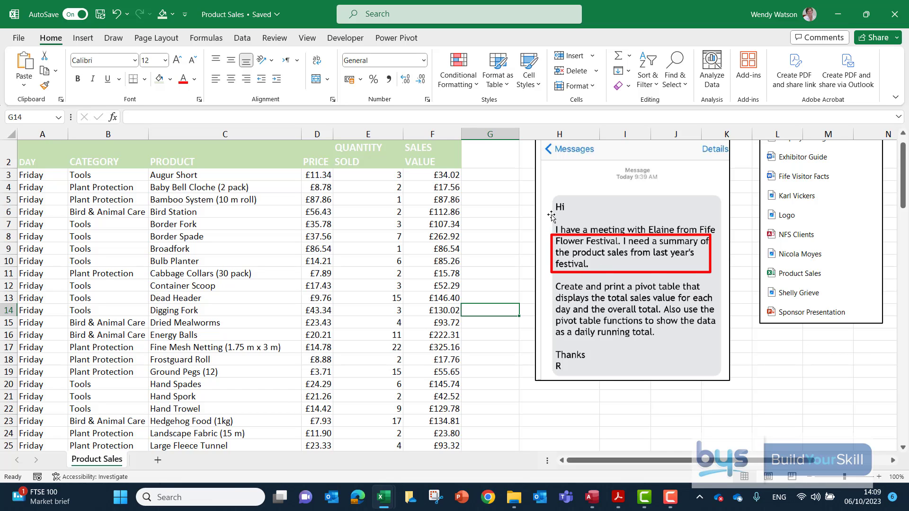
pyautogui.moveTo(762, 238)
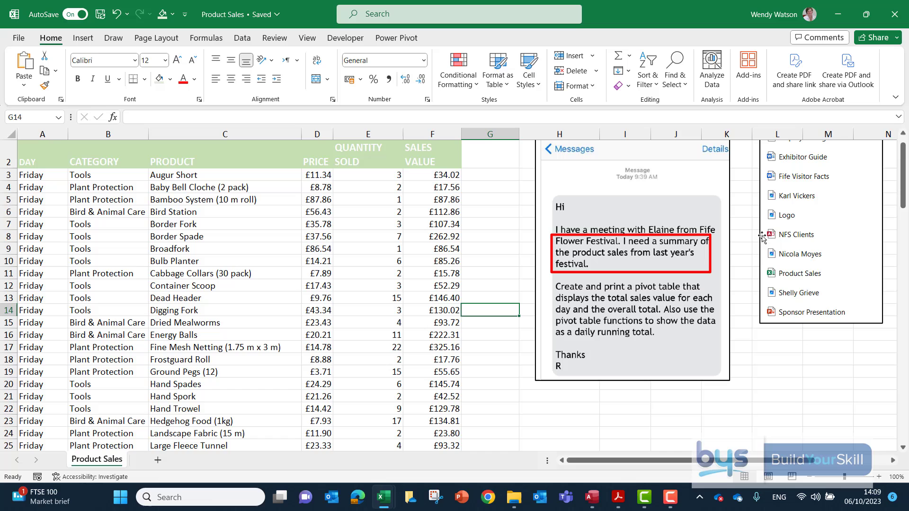
# Insert a PivotTable from the Product Sales data onto a new worksheet.
pyautogui.click(802, 273)
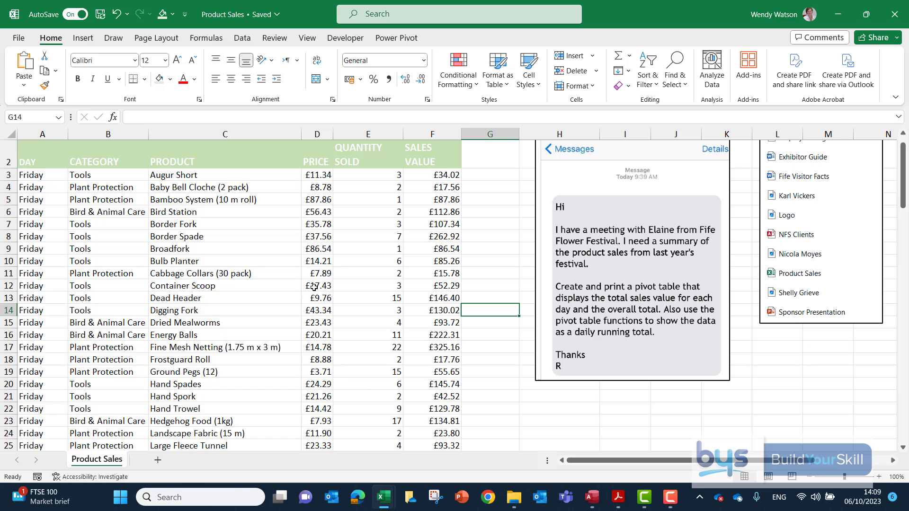
pyautogui.click(317, 285)
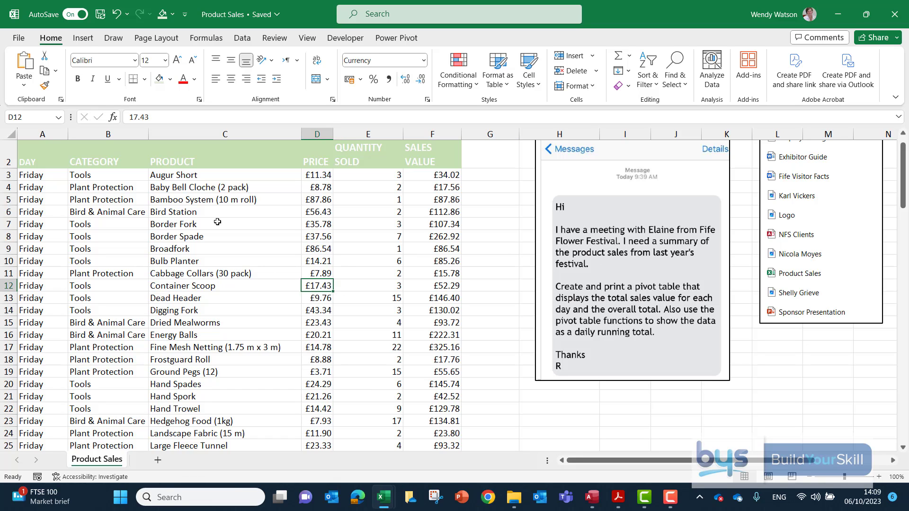
pyautogui.click(82, 37)
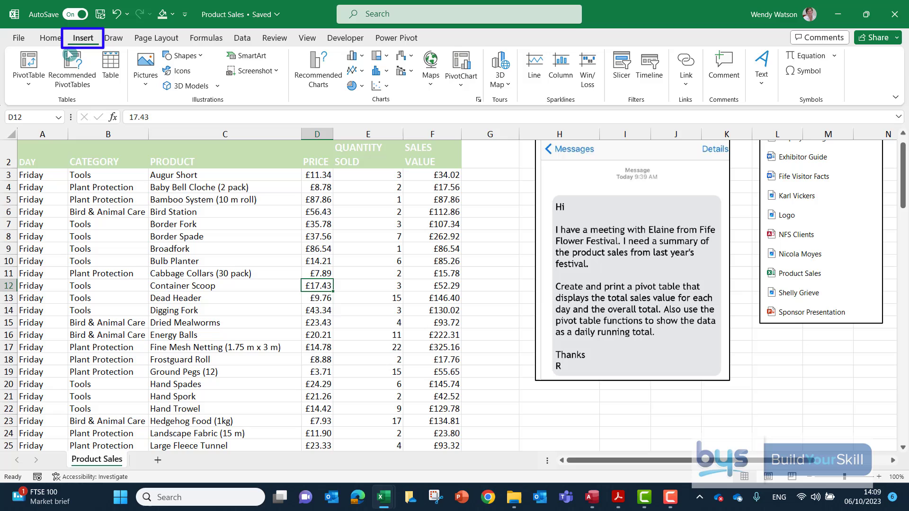
pyautogui.click(28, 64)
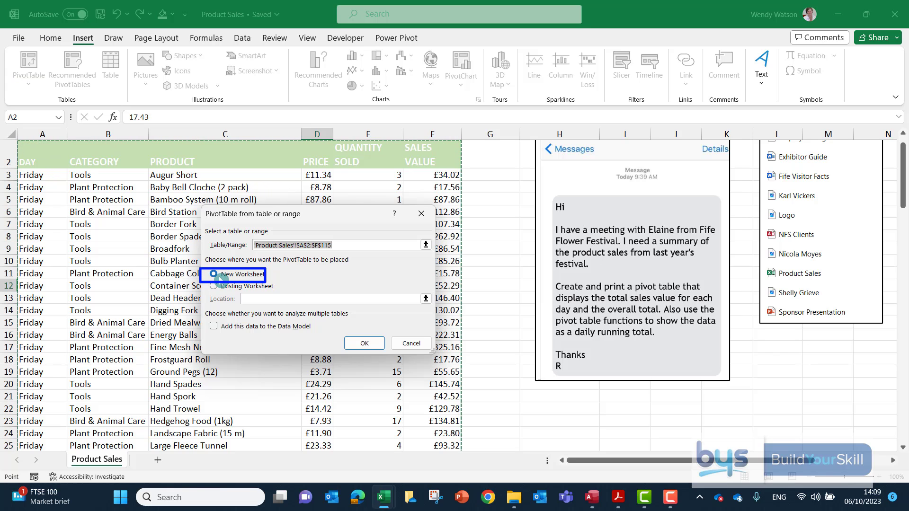
pyautogui.click(364, 343)
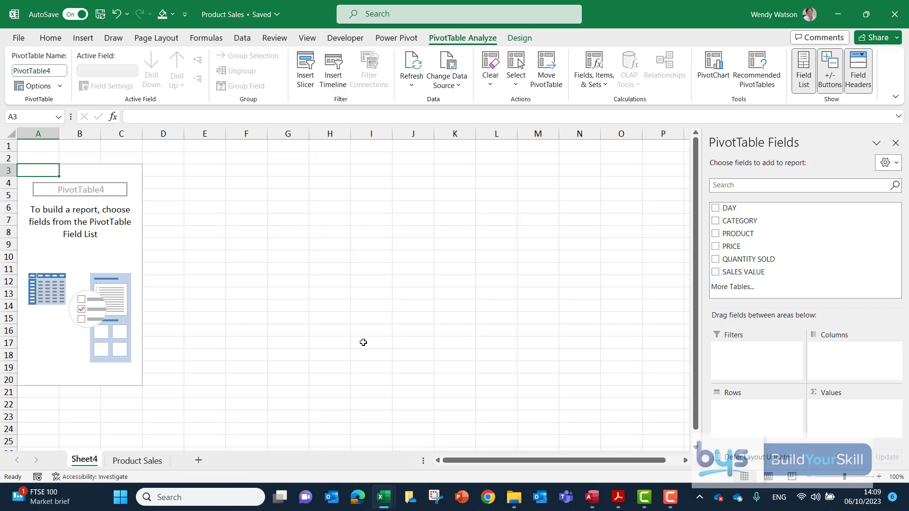
# Place DAY in Rows and SALES VALUE in Values, giving a Grand Total of 13977.64.
pyautogui.click(51, 38)
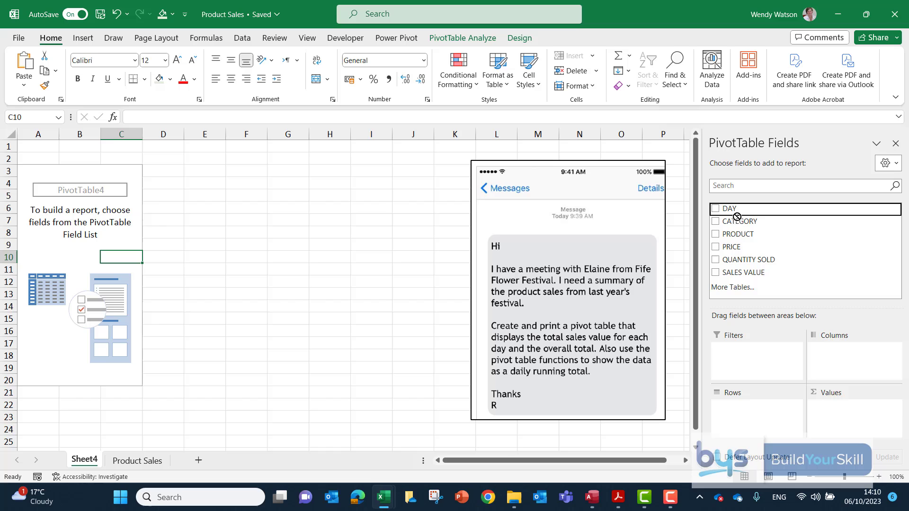
pyautogui.click(716, 209)
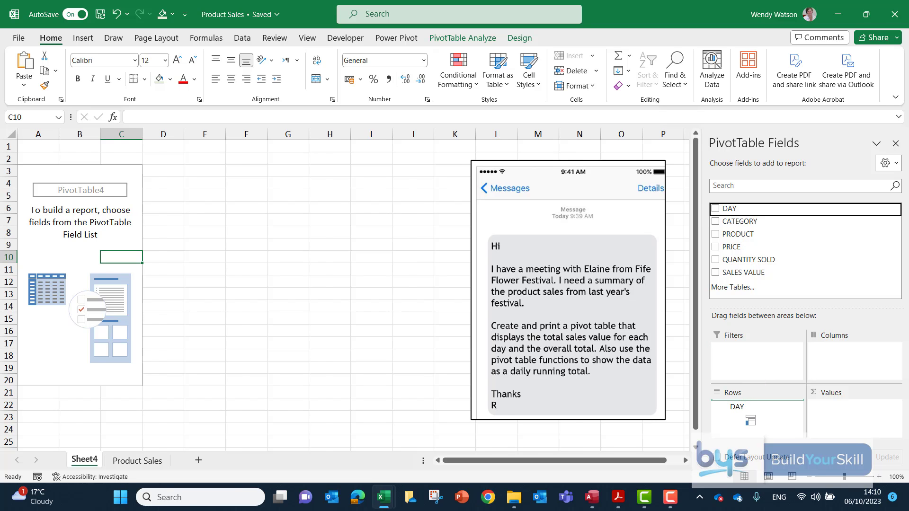
pyautogui.click(715, 208)
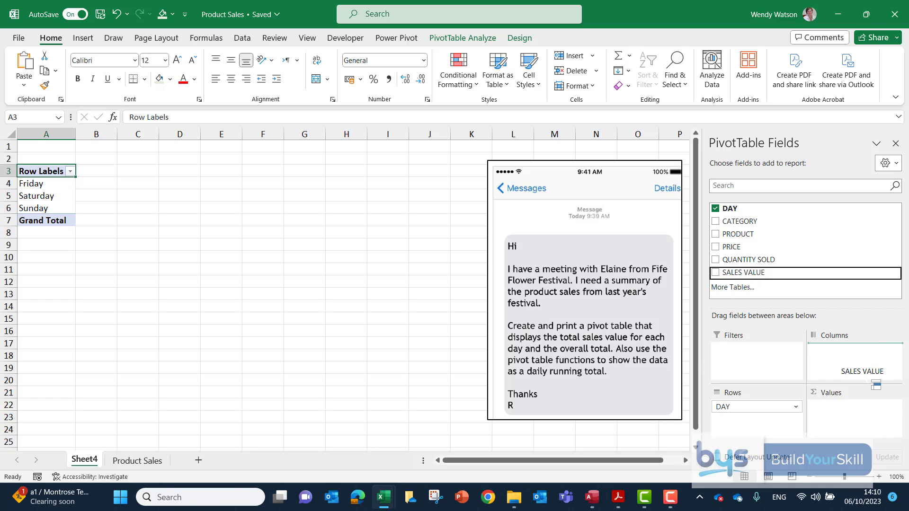
pyautogui.click(717, 273)
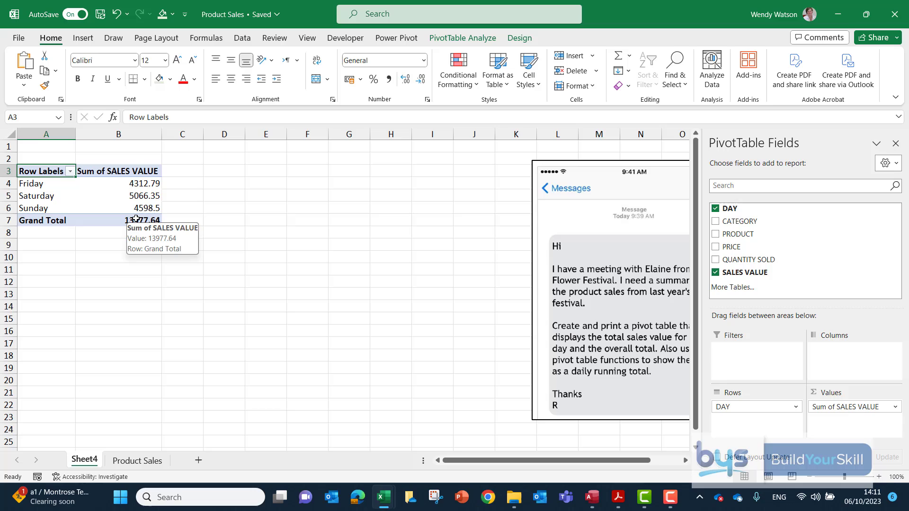
pyautogui.moveTo(66, 221)
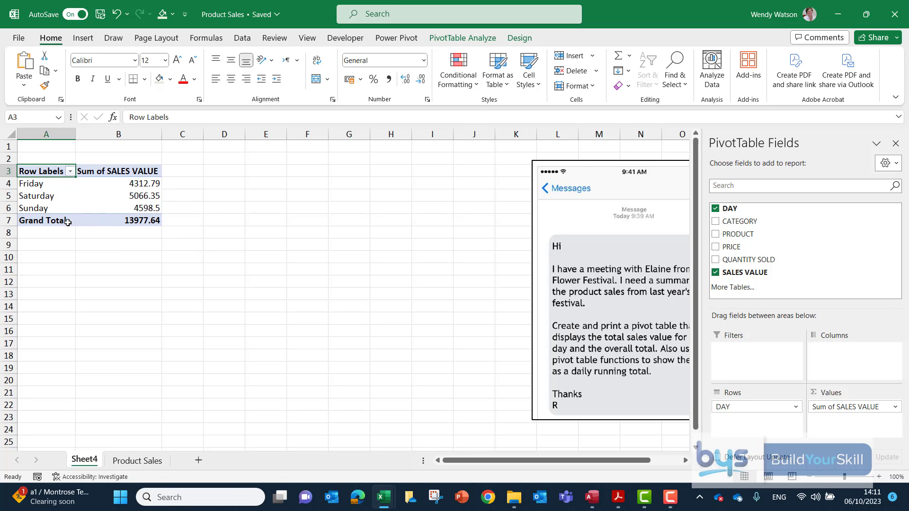
pyautogui.moveTo(119, 220)
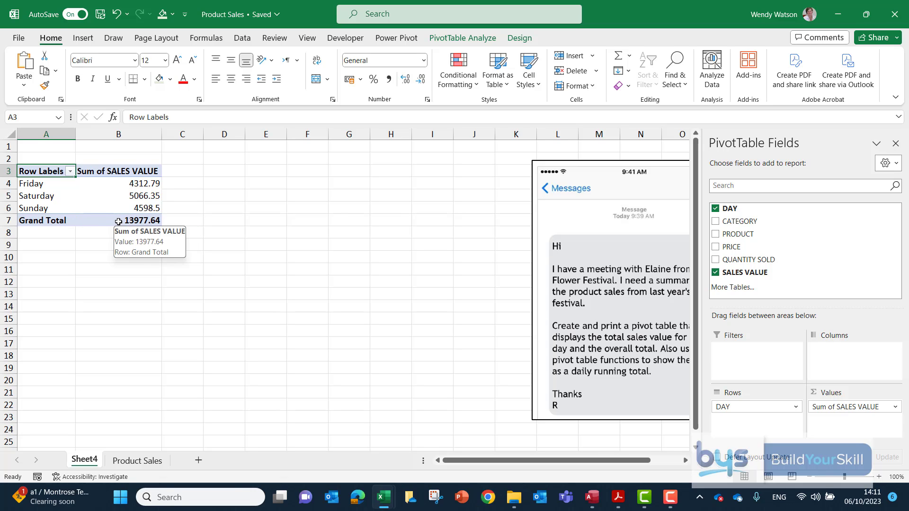
# Review the Grand Totals display choices under PivotTable Design, keeping the Grand Total row.
pyautogui.click(518, 38)
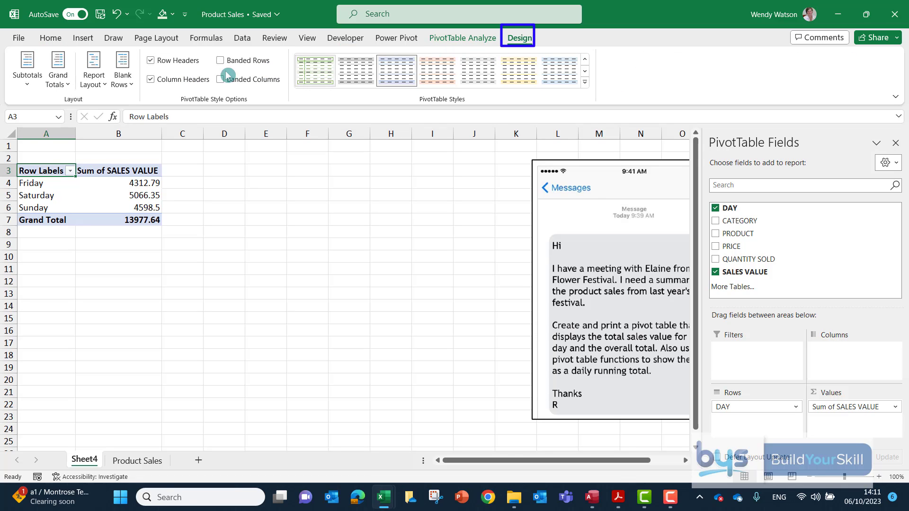
pyautogui.click(58, 69)
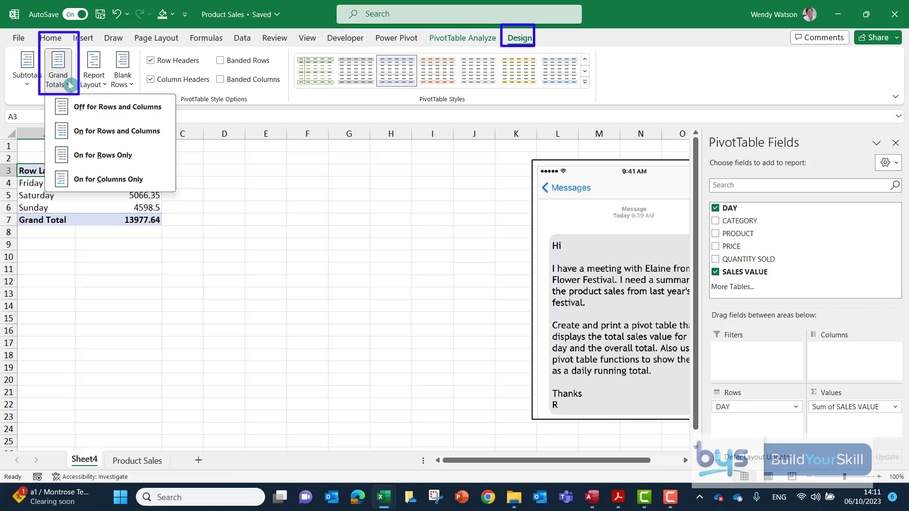
pyautogui.moveTo(76, 106)
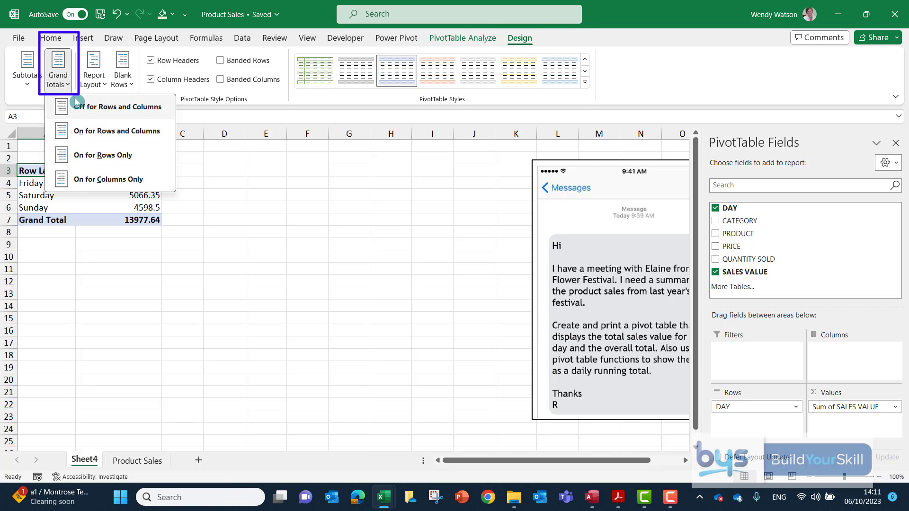
pyautogui.click(115, 107)
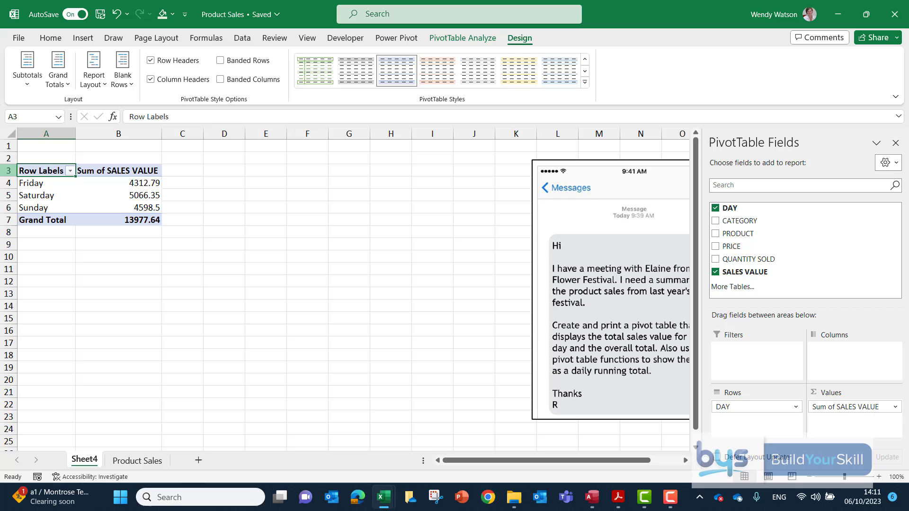
# Rename the Row Labels header to 'Days'.
pyautogui.write('Da')
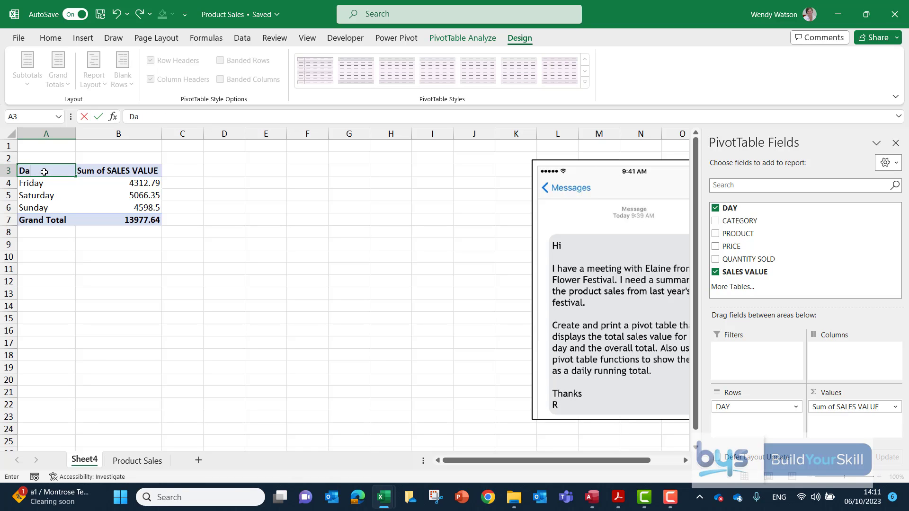
pyautogui.write('ys')
pyautogui.click(119, 170)
pyautogui.write('Total Sales Value')
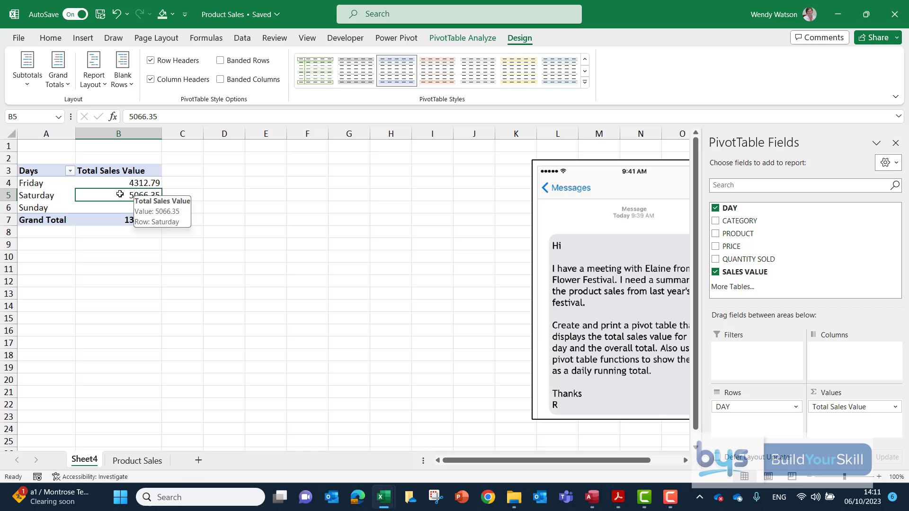
# Format the Total Sales Value field as pound currency via Value Field Settings.
pyautogui.rightClick(118, 195)
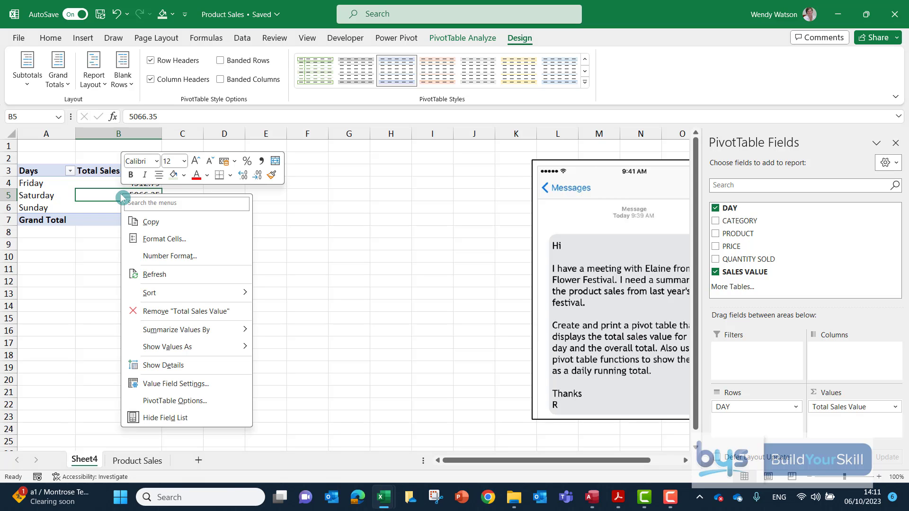
pyautogui.click(176, 383)
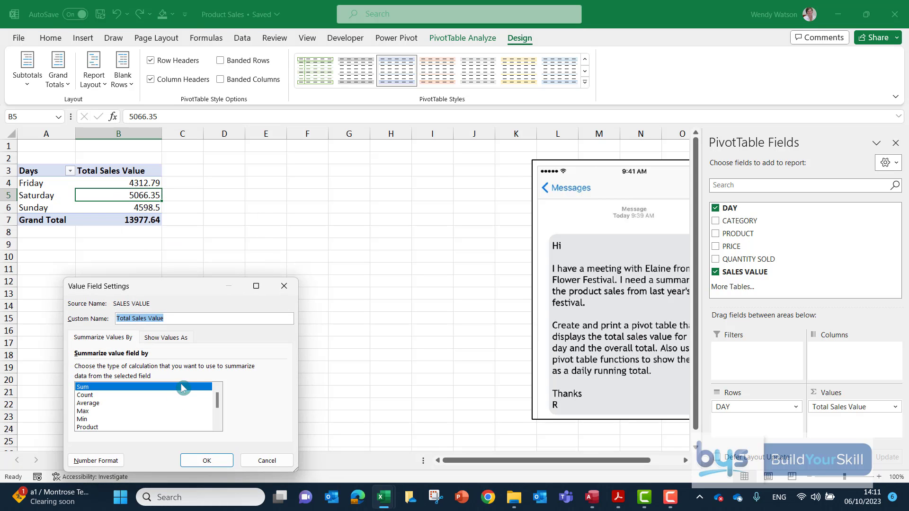
pyautogui.click(95, 460)
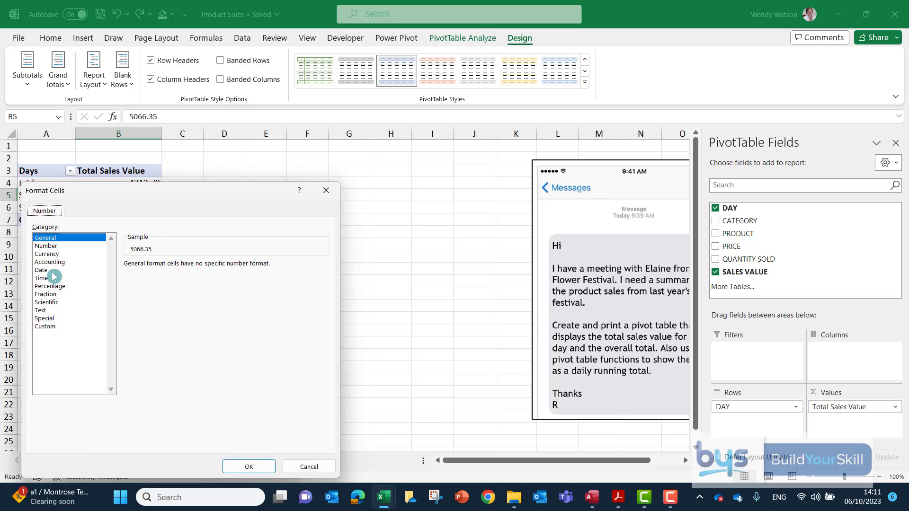
pyautogui.click(47, 254)
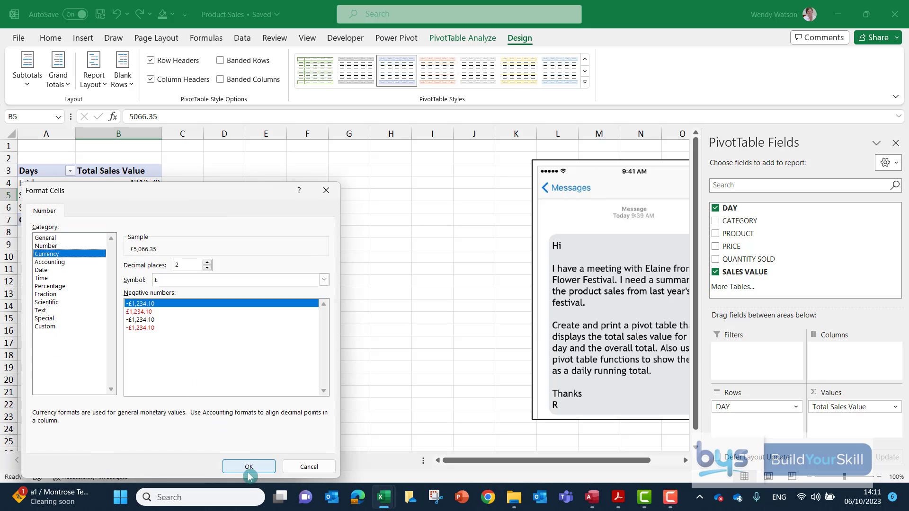
pyautogui.click(249, 467)
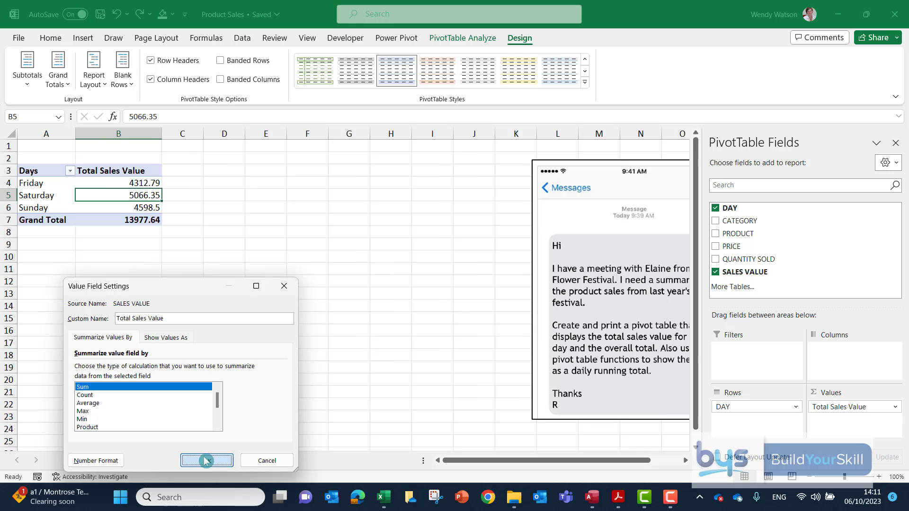
pyautogui.click(206, 460)
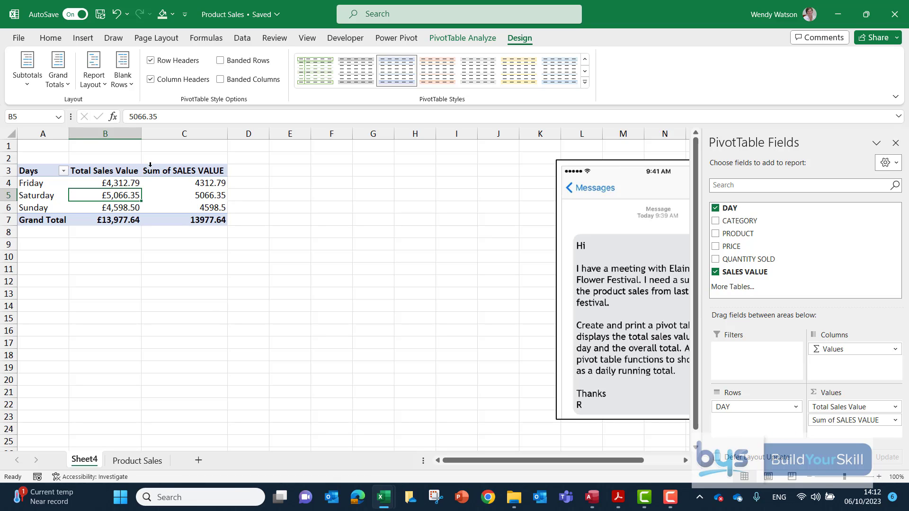
pyautogui.moveTo(205, 183)
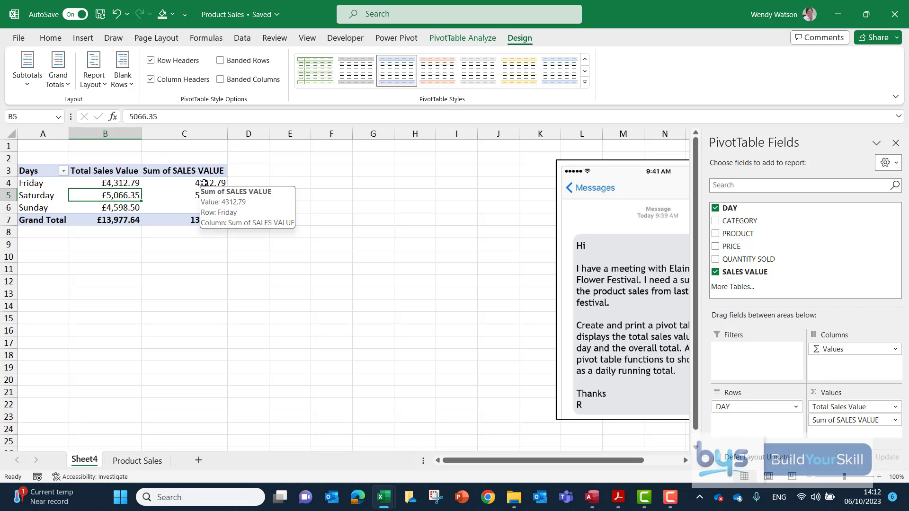
# Select Friday's figure in the second Sum of SALES VALUE column.
pyautogui.click(185, 183)
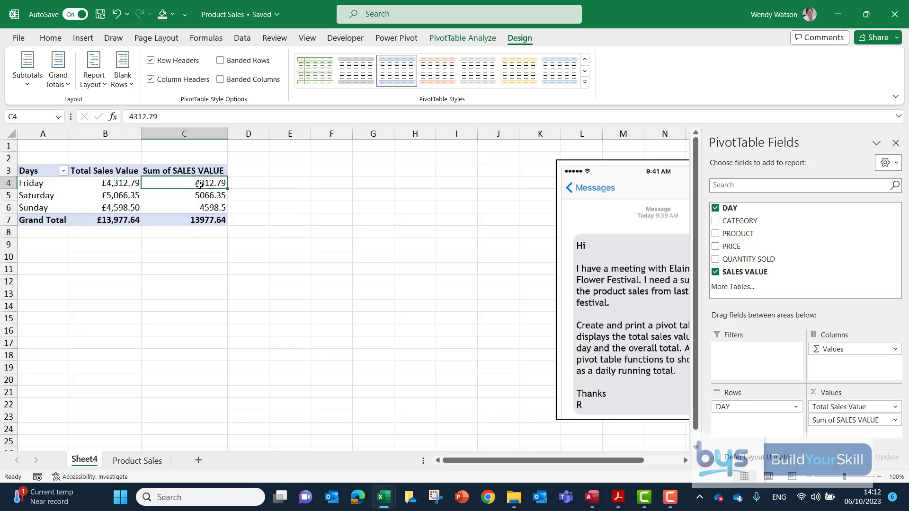
# Show the second sales column as a Running Total by DAY: 4312.79, 9379.14, 13977.64.
pyautogui.rightClick(199, 183)
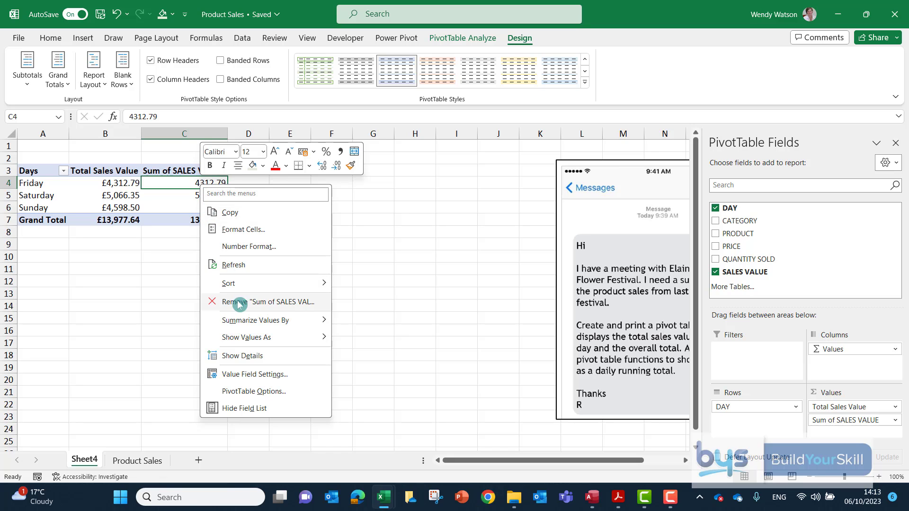
pyautogui.click(246, 337)
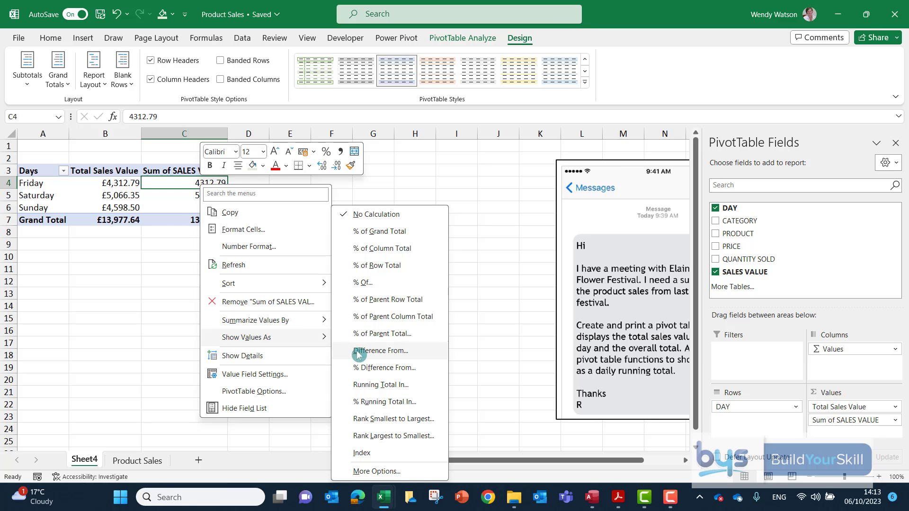
pyautogui.moveTo(381, 385)
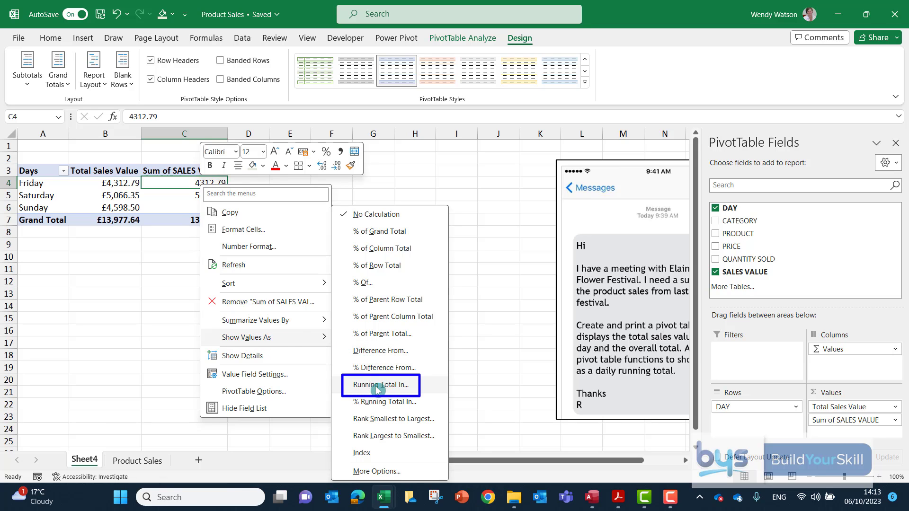
pyautogui.click(380, 386)
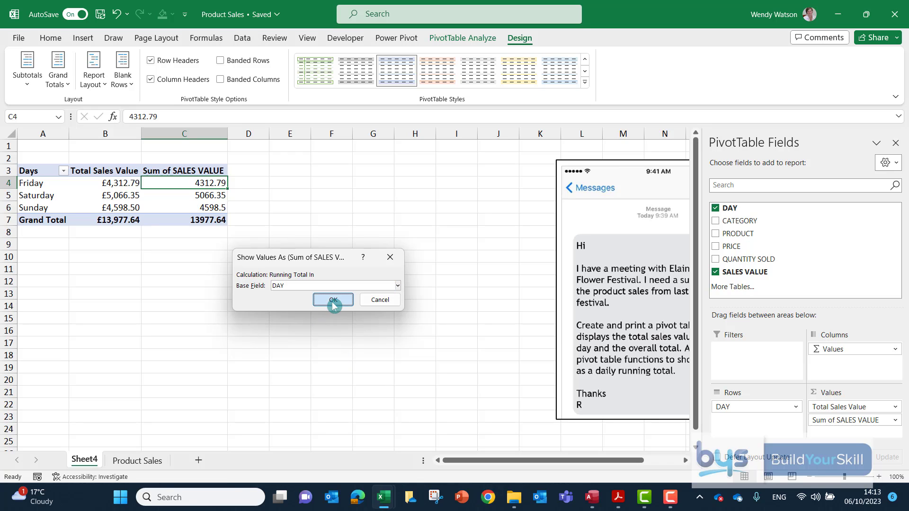
pyautogui.click(333, 300)
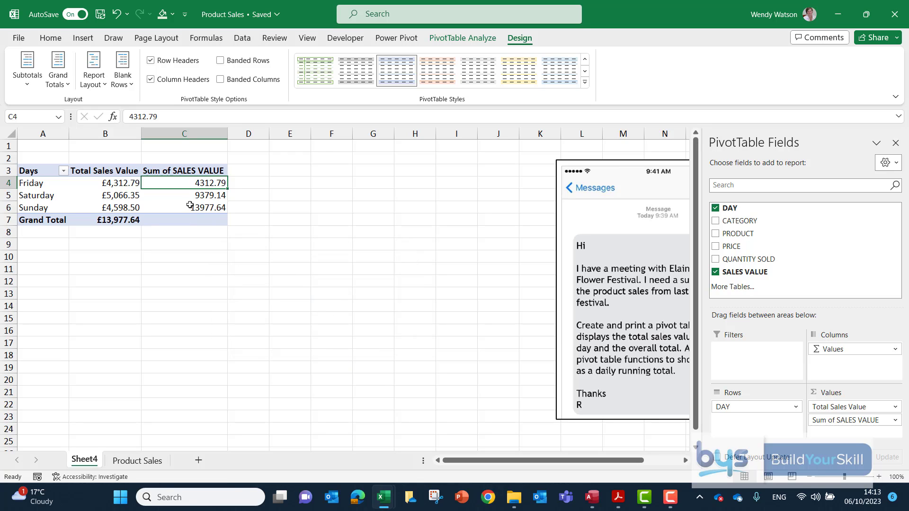
# Format the running total column as pound currency, ending at £13,977.64.
pyautogui.rightClick(185, 195)
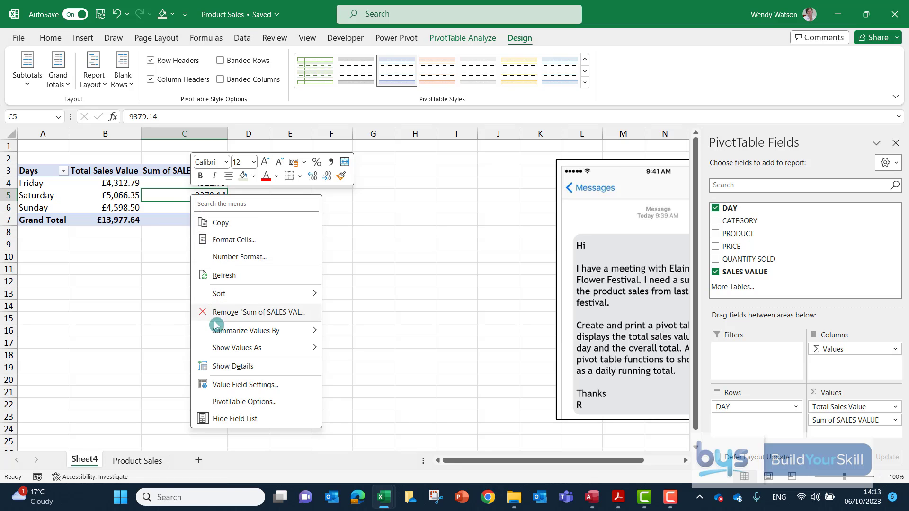
pyautogui.click(244, 384)
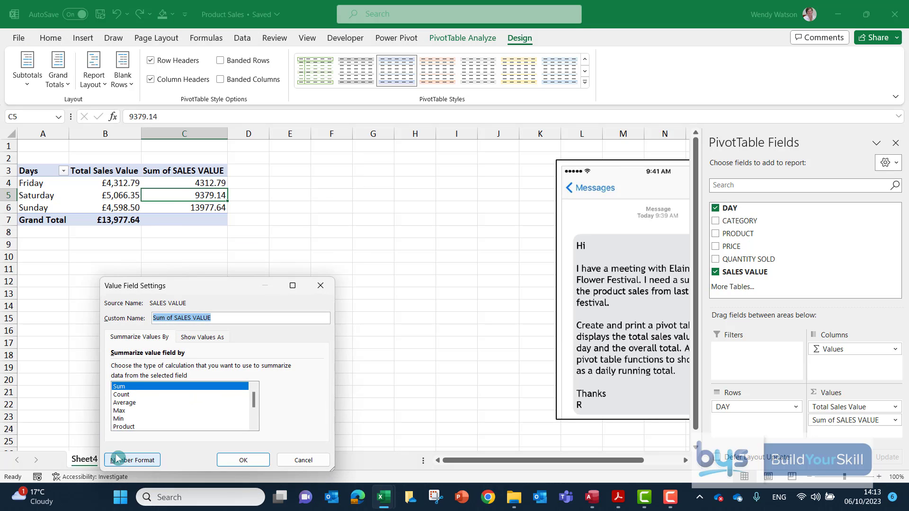
pyautogui.click(132, 460)
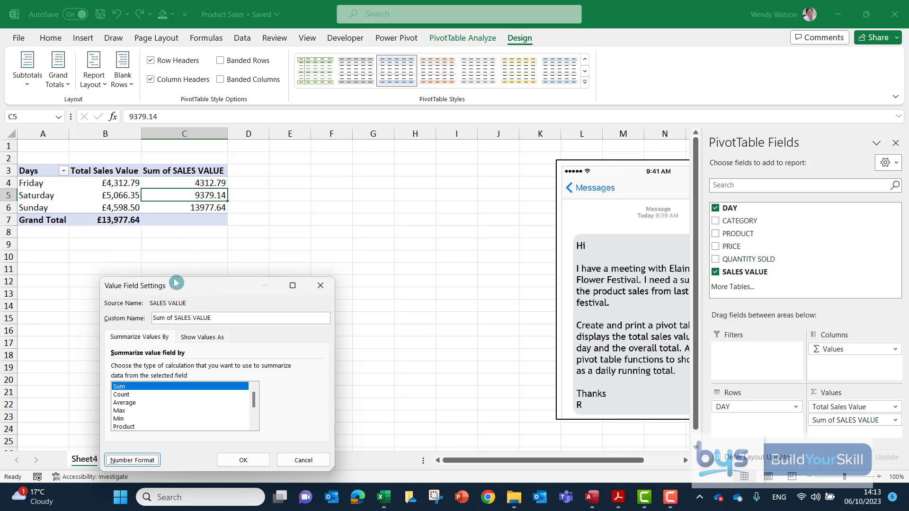
pyautogui.click(242, 461)
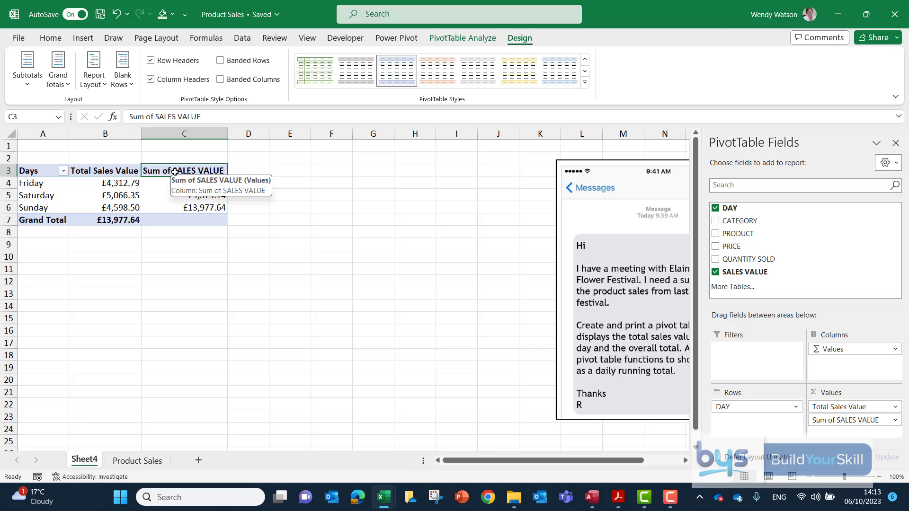
# Rename the third column header to 'Running Total'.
pyautogui.write('Running Total')
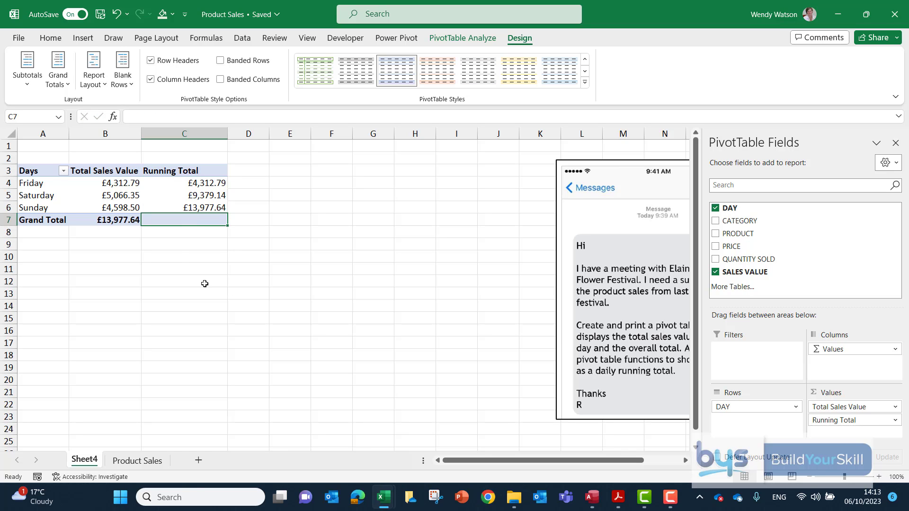
pyautogui.moveTo(175, 254)
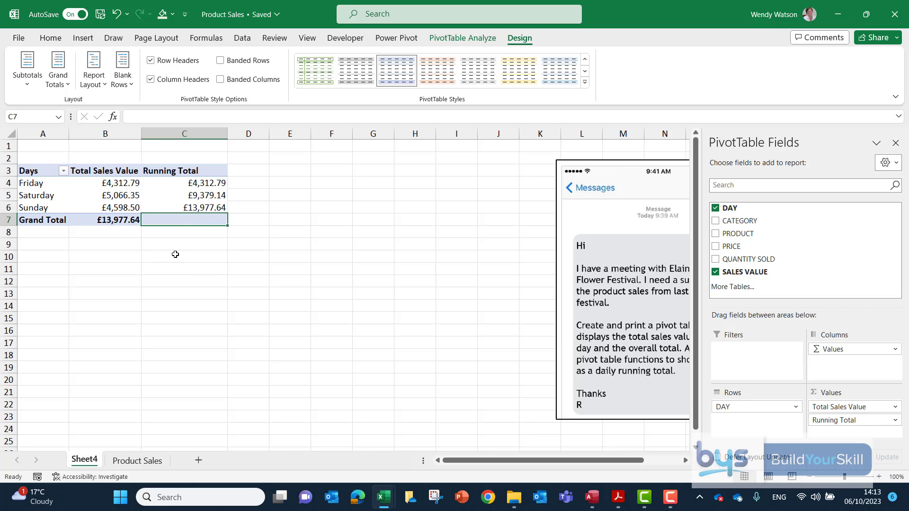